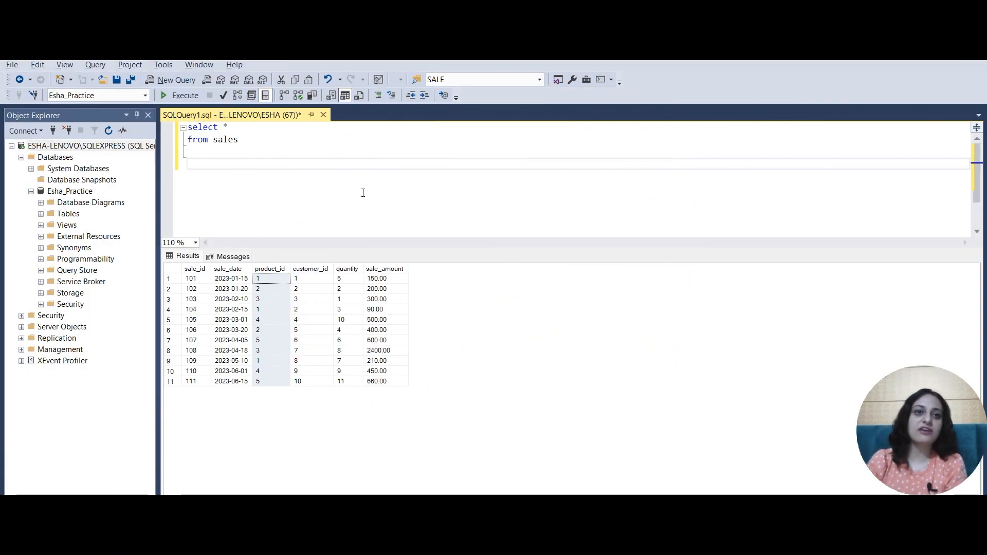
- Switch from the SSMS sales query results to the blank Power BI Desktop report
{"action": "double_click", "coordinate": [225, 139]}
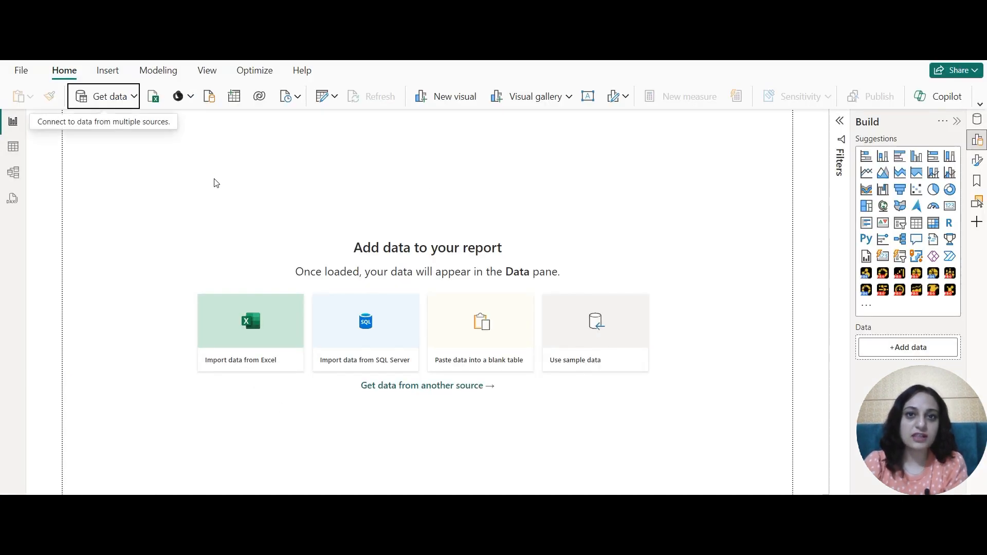
- Start a SQL Server import from the local SQLEXPRESS server and expand Advanced options
{"action": "left_click", "coordinate": [103, 97]}
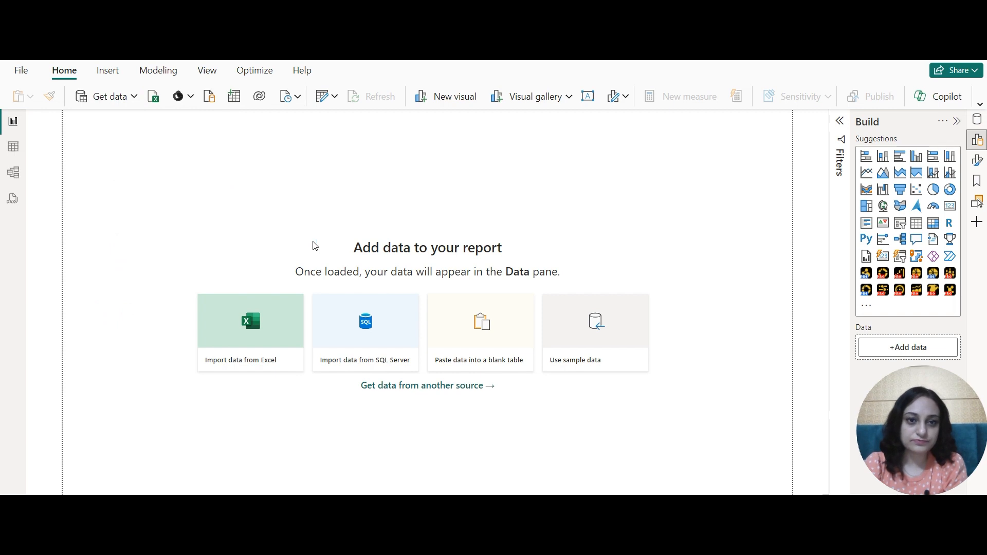
{"action": "left_click", "coordinate": [364, 332]}
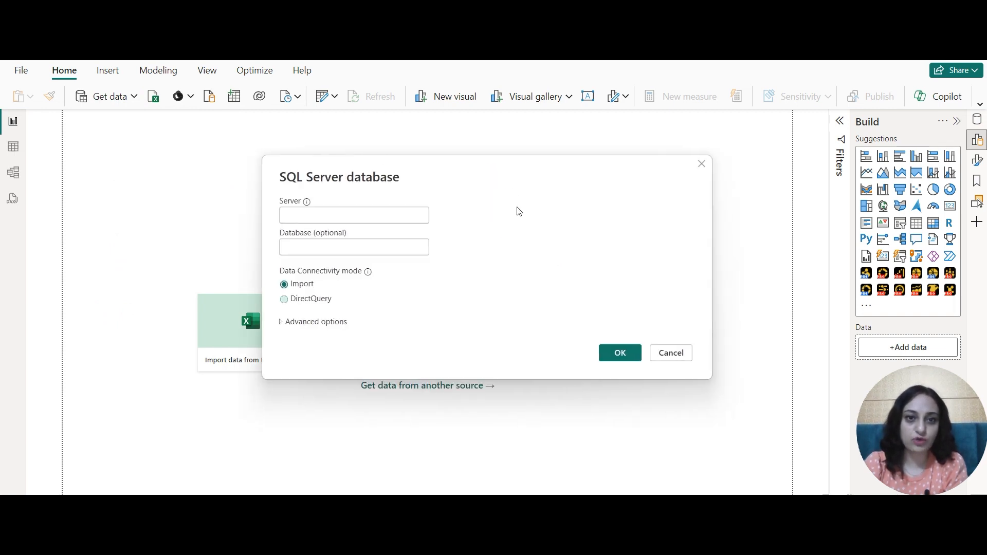
{"action": "left_click", "coordinate": [353, 214]}
{"action": "type", "text": "ESHA-LENOVO\\SQLEXPRESS"}
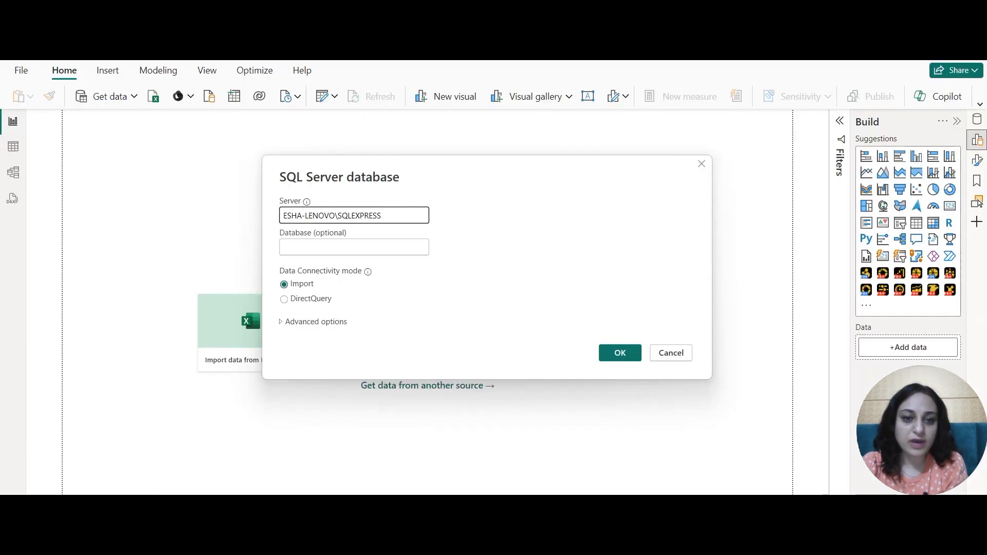
{"action": "left_click", "coordinate": [316, 322]}
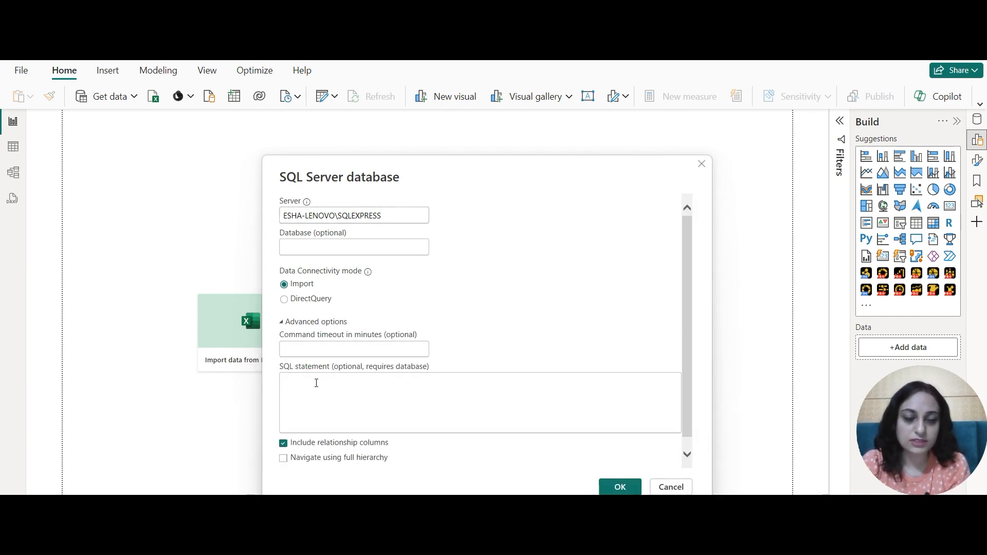
- Submit a SELECT from sales WHERE product_id > 2 against the Esha_Practice database
{"action": "type", "text": "select *"}
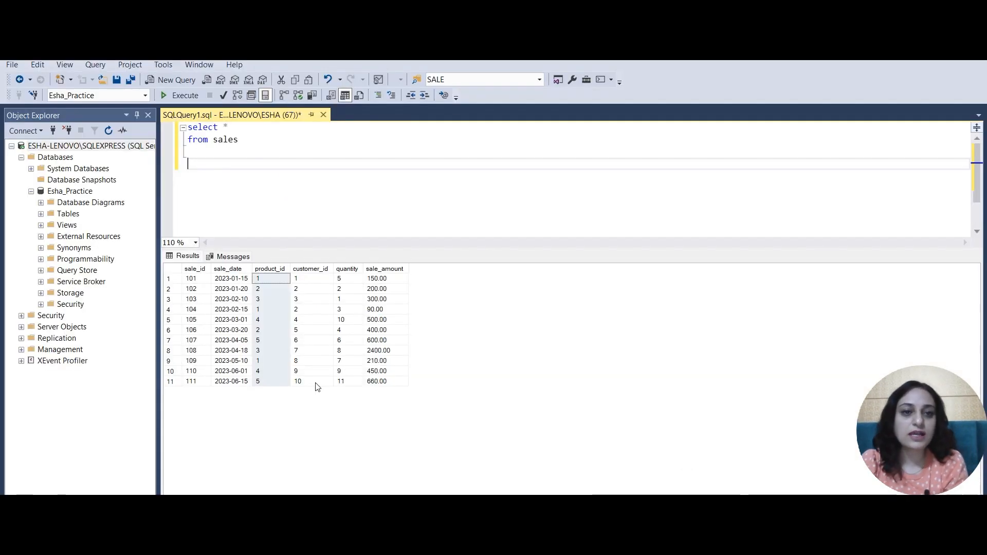
{"action": "mouse_move", "coordinate": [308, 284]}
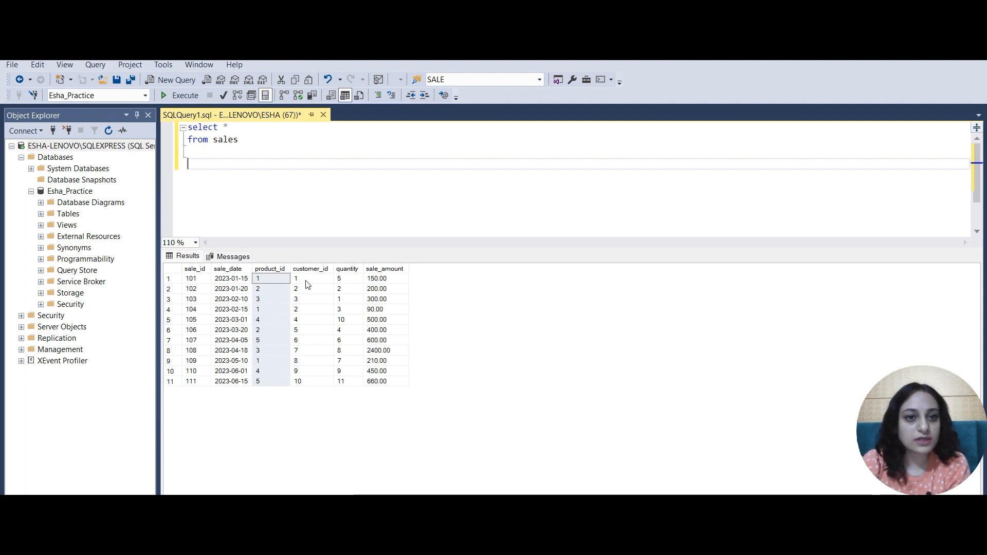
{"action": "mouse_move", "coordinate": [269, 268]}
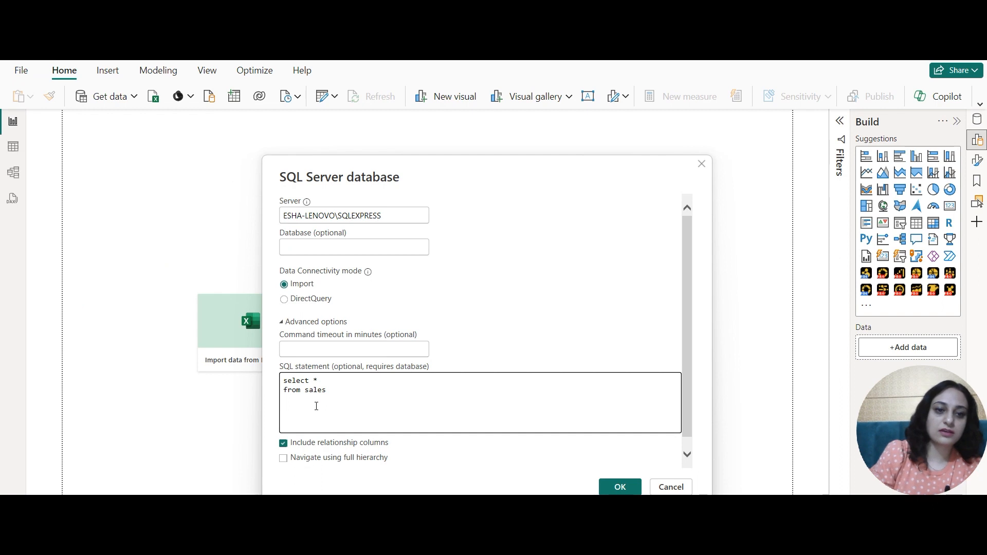
{"action": "type", "text": "where"}
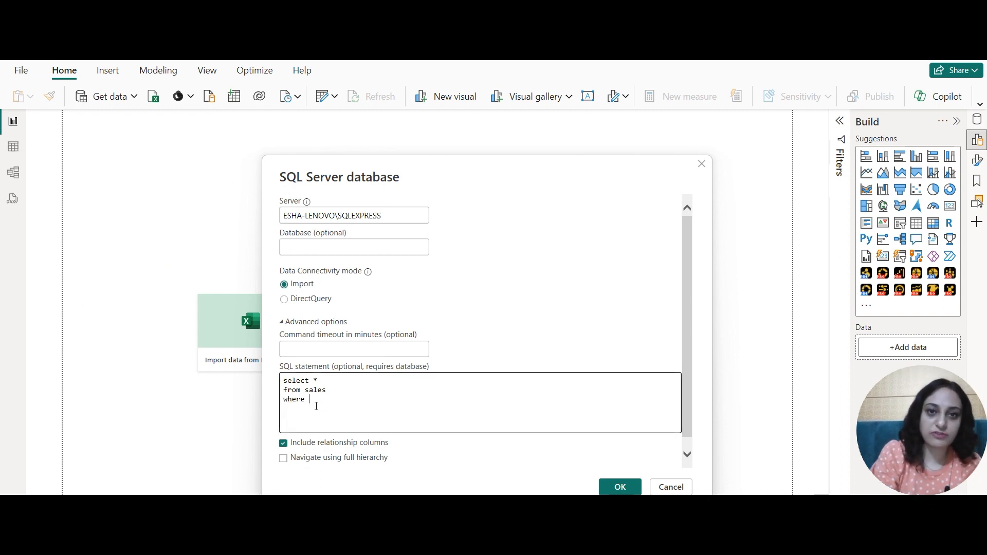
{"action": "type", "text": "product"}
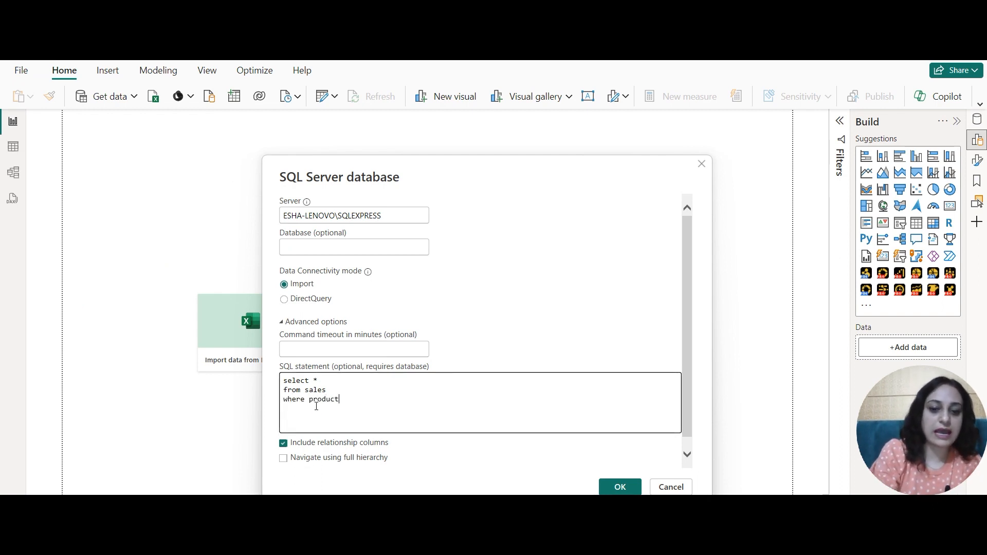
{"action": "type", "text": "_id > 2"}
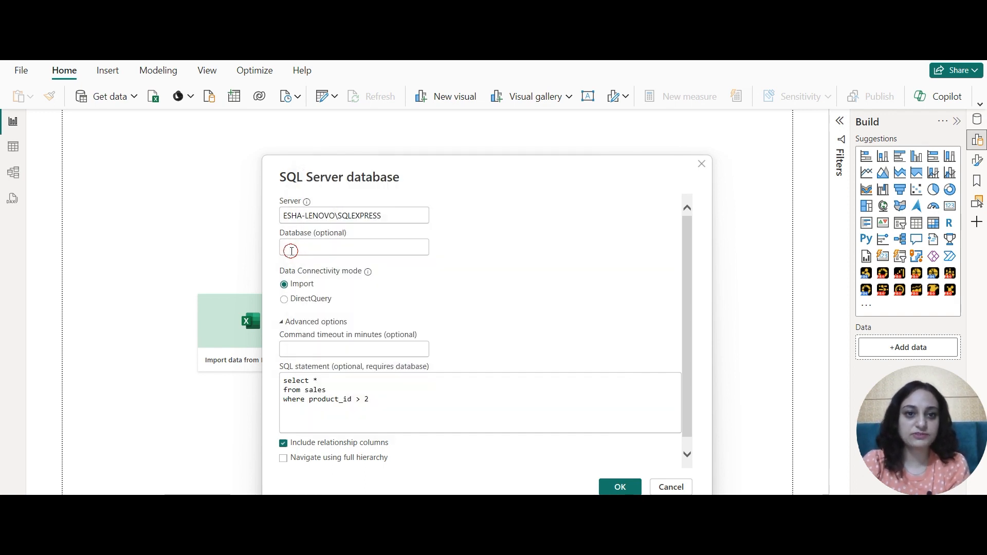
{"action": "type", "text": "Esha_Practice"}
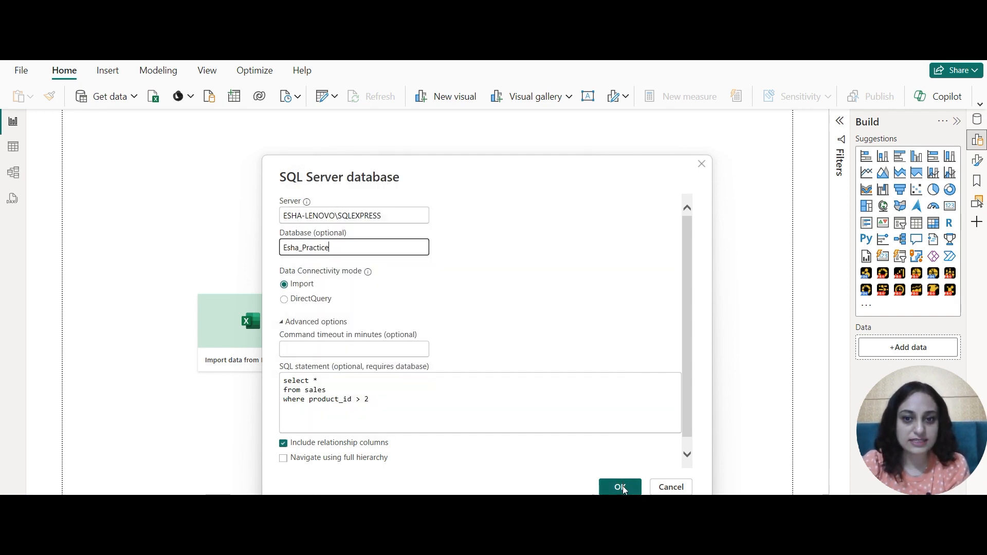
{"action": "left_click", "coordinate": [619, 488]}
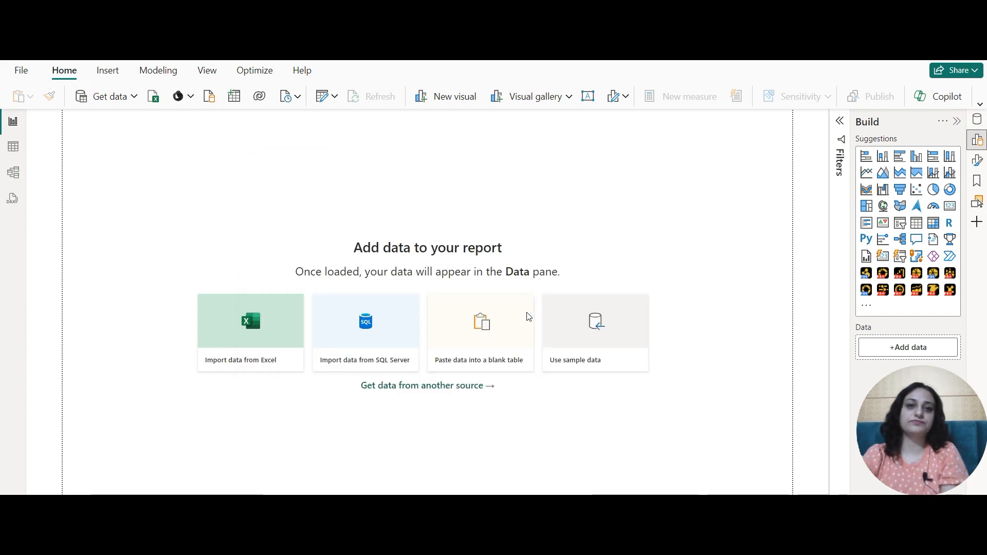
{"action": "left_click", "coordinate": [364, 333]}
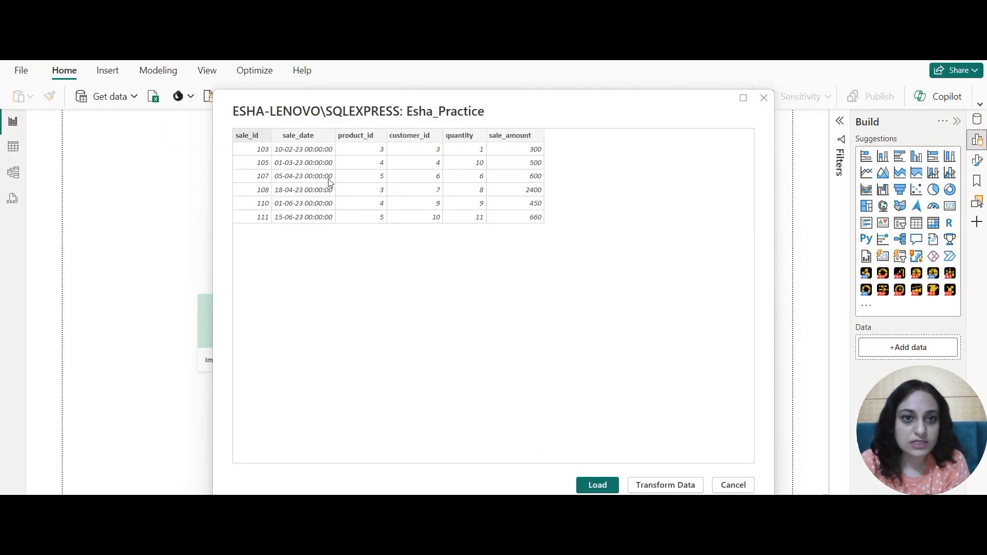
{"action": "mouse_move", "coordinate": [656, 445]}
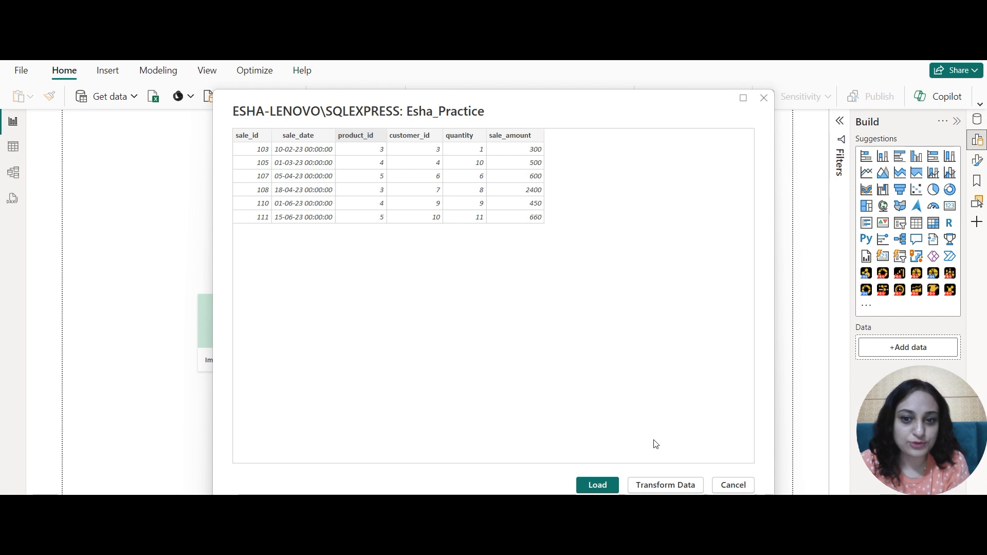
{"action": "mouse_move", "coordinate": [665, 484]}
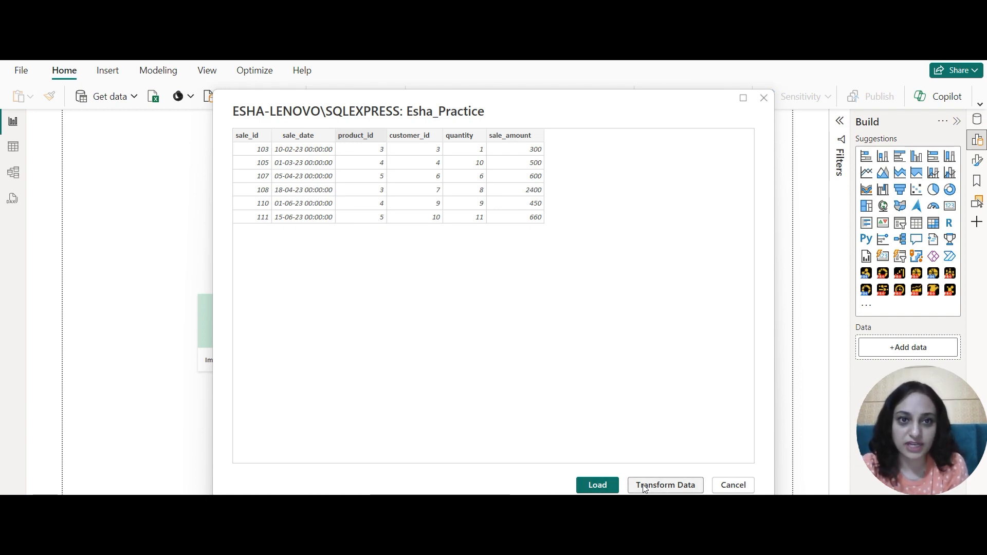
{"action": "mouse_move", "coordinate": [406, 288]}
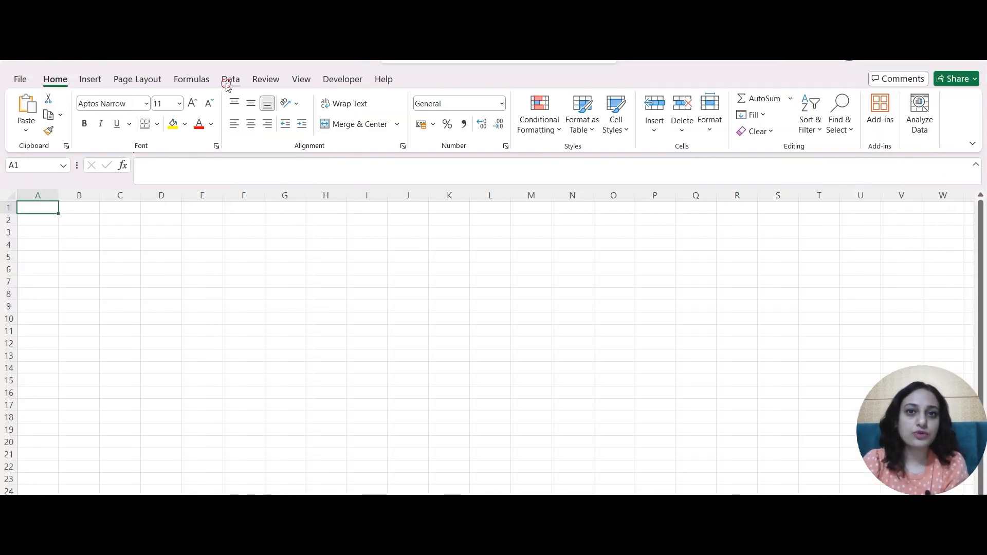
- Submit Excel's SQL Server connection to Esha_Practice with the product_id > 2 sales query
{"action": "left_click", "coordinate": [25, 114]}
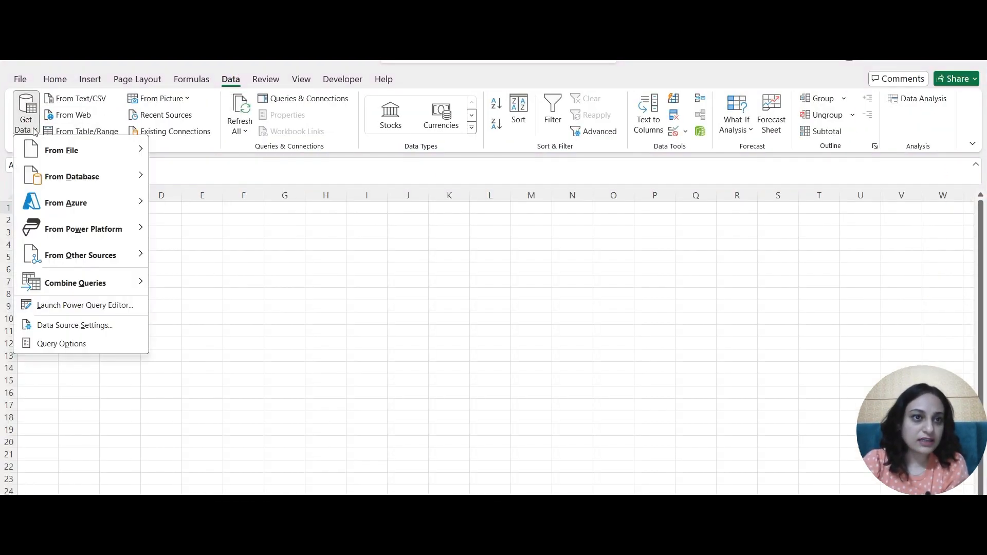
{"action": "mouse_move", "coordinate": [72, 176]}
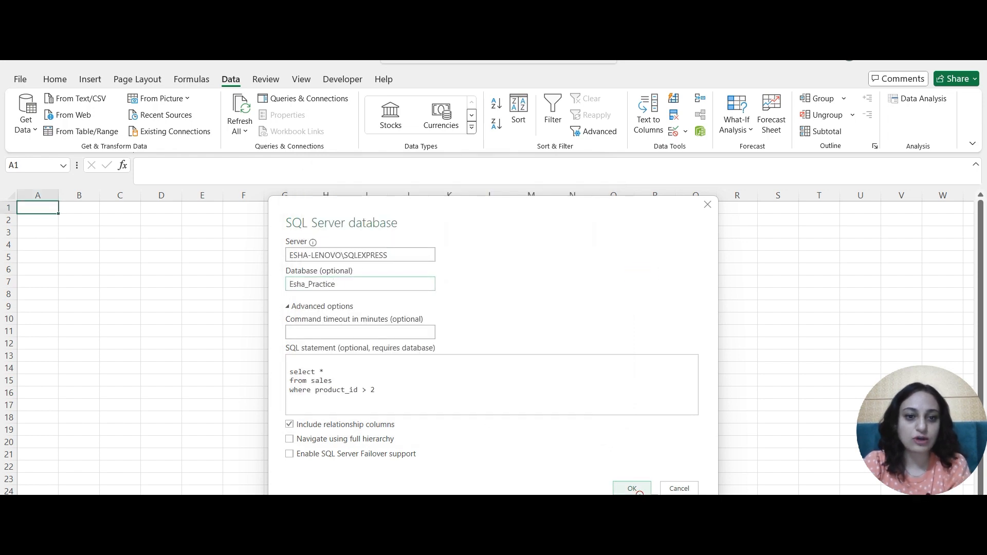
{"action": "left_click", "coordinate": [632, 488]}
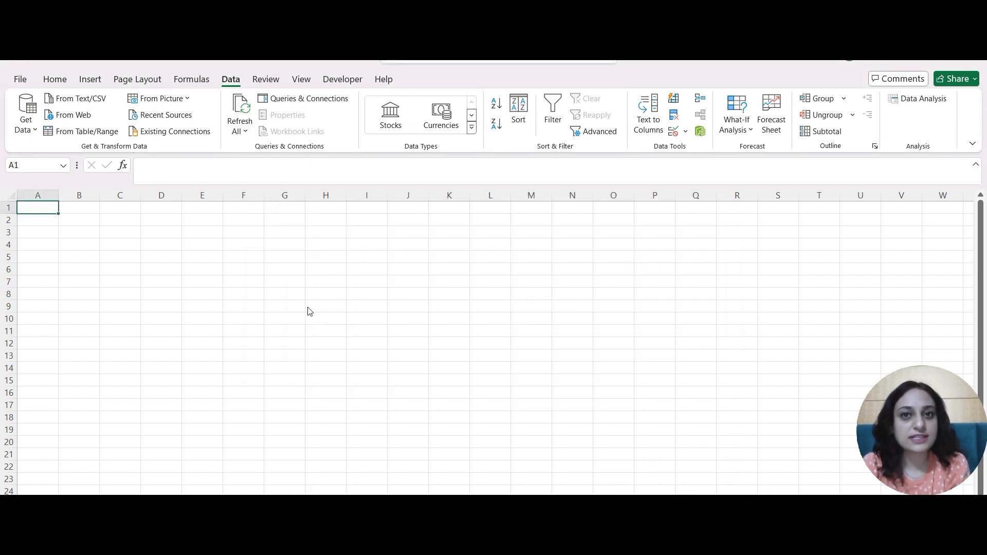
{"action": "mouse_move", "coordinate": [255, 234]}
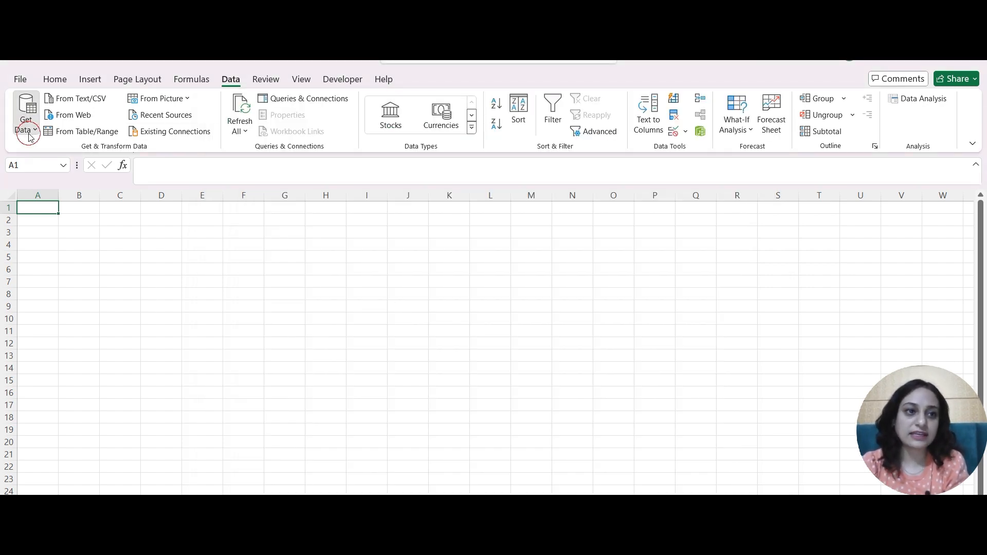
- Connect Excel to the ESHA-LENOVO\SQLEXPRESS server without a custom query
{"action": "left_click", "coordinate": [24, 113]}
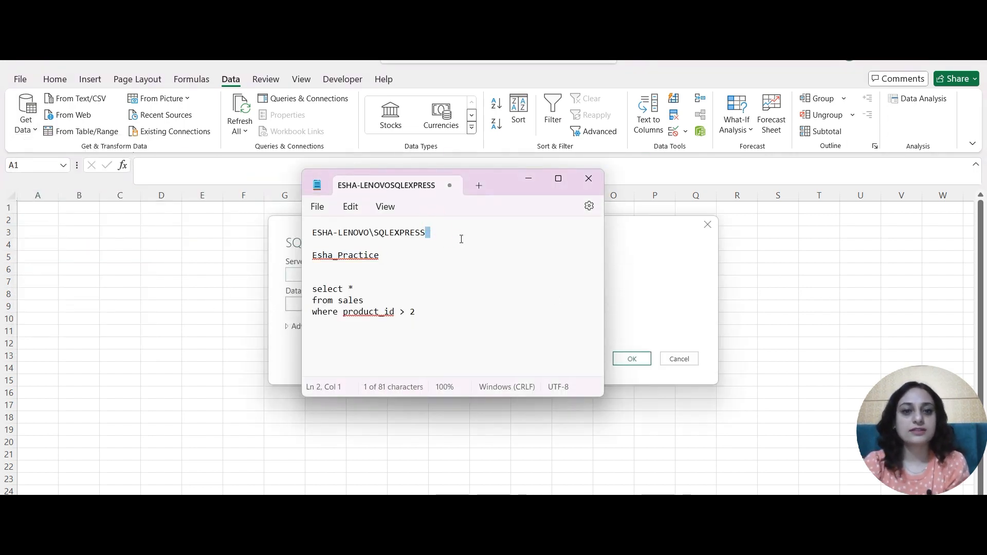
{"action": "left_click", "coordinate": [589, 178]}
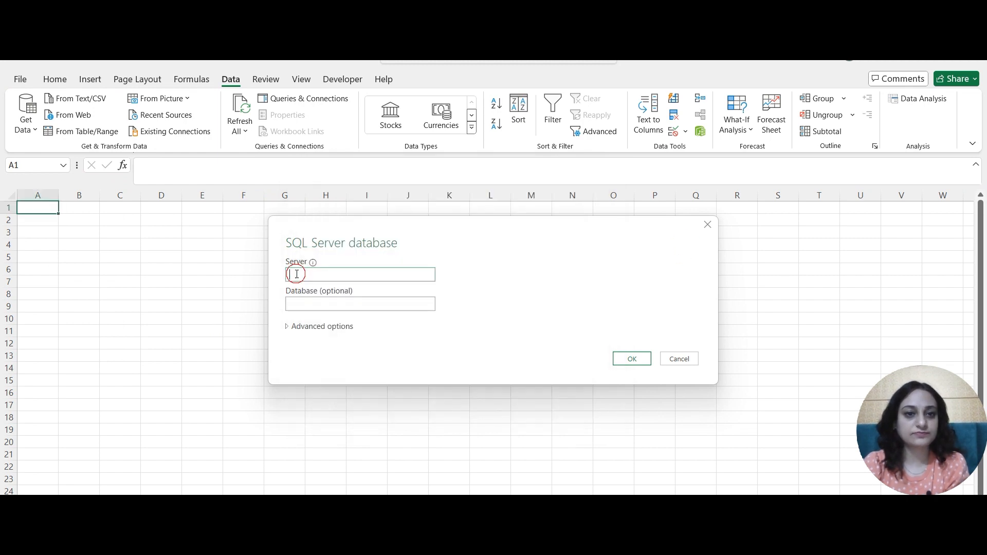
{"action": "type", "text": "ESHA-LENOVO\\SQLEXPRESS"}
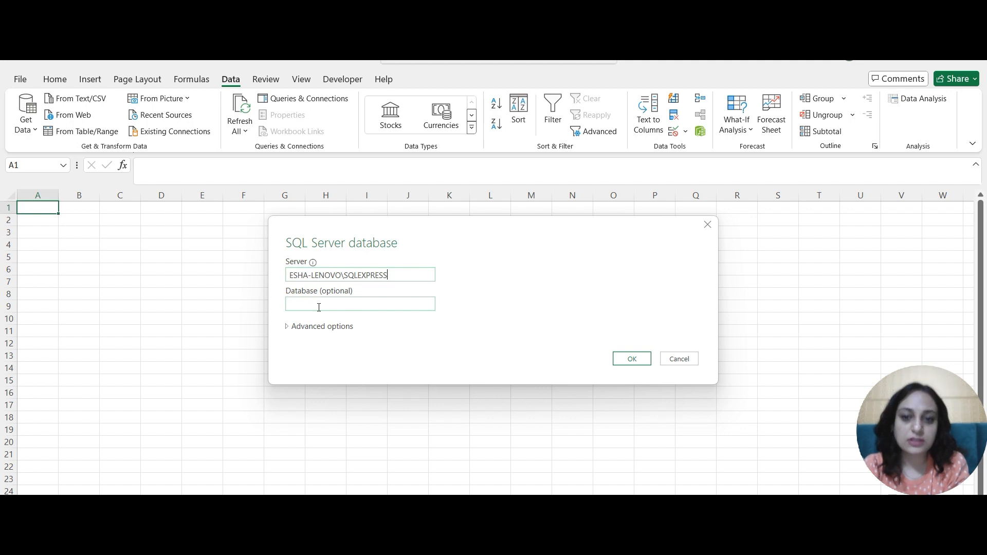
{"action": "left_click", "coordinate": [630, 358]}
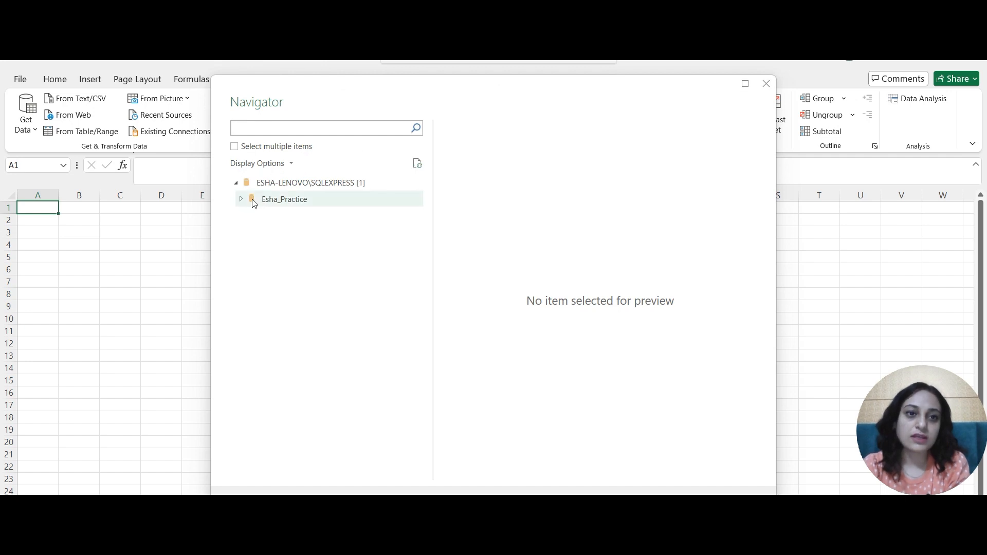
- Load the full sales table from Esha_Practice into the worksheet
{"action": "left_click", "coordinate": [241, 199]}
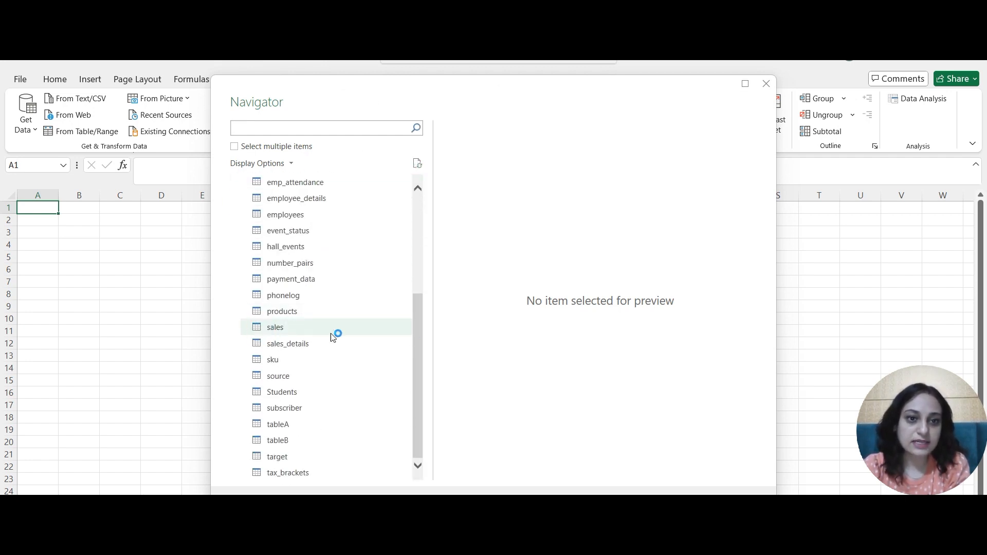
{"action": "left_click", "coordinate": [276, 327]}
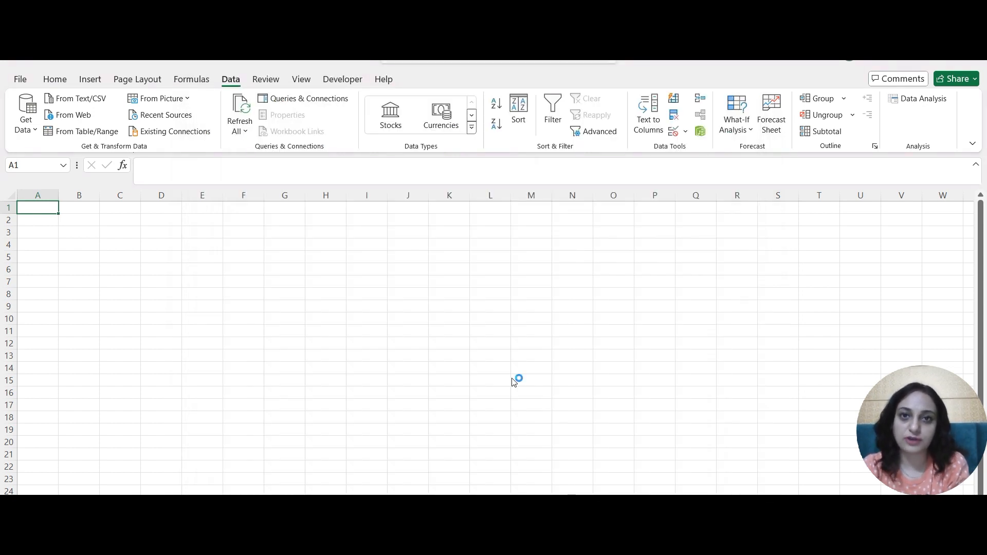
{"action": "left_click", "coordinate": [308, 98]}
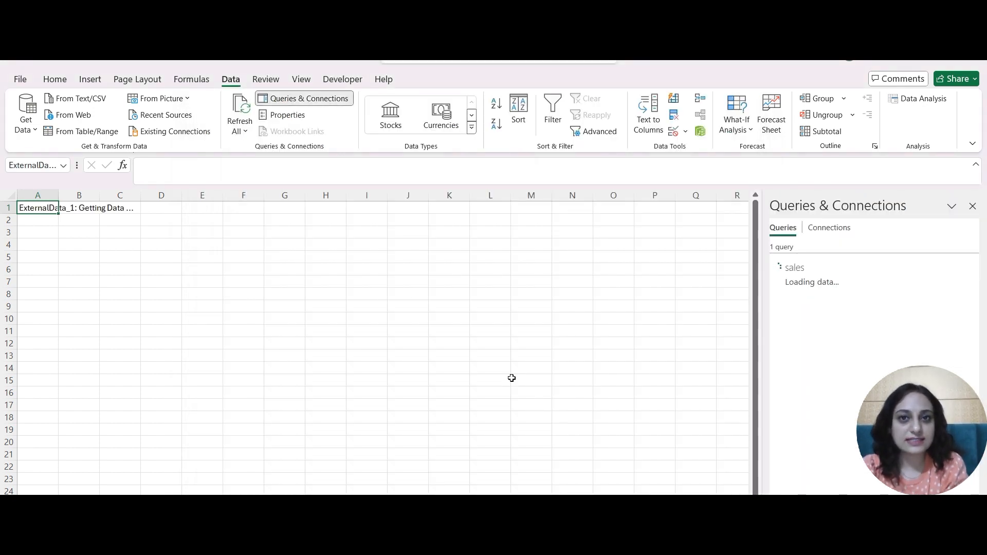